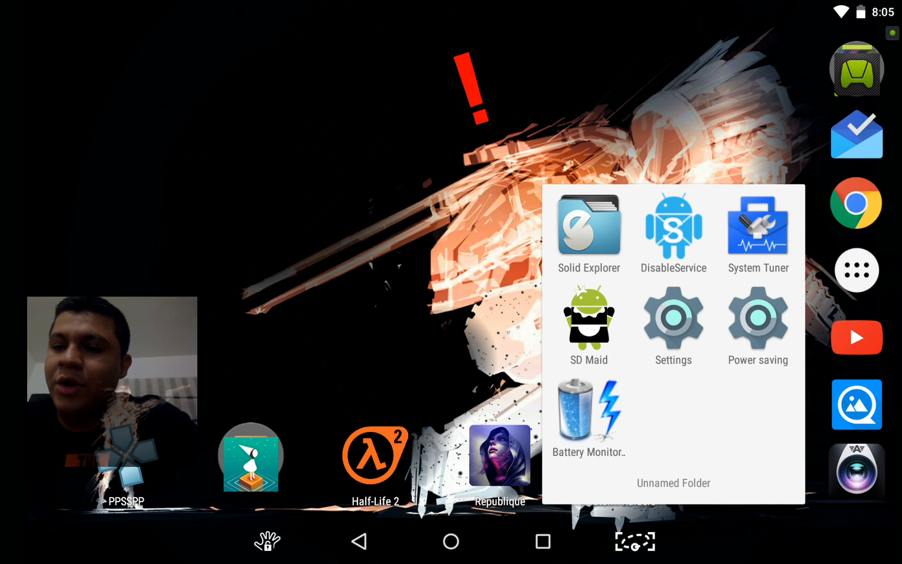
Launch SD Maid and freeze Google Search in AppControl, then return home
{"action": "left_click", "coordinate": [634, 553]}
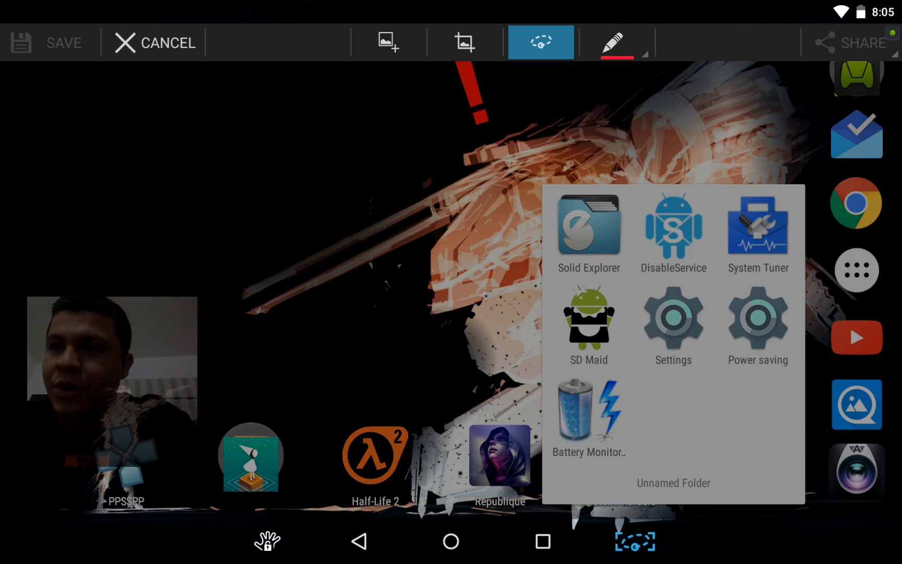
{"action": "left_click", "coordinate": [615, 42]}
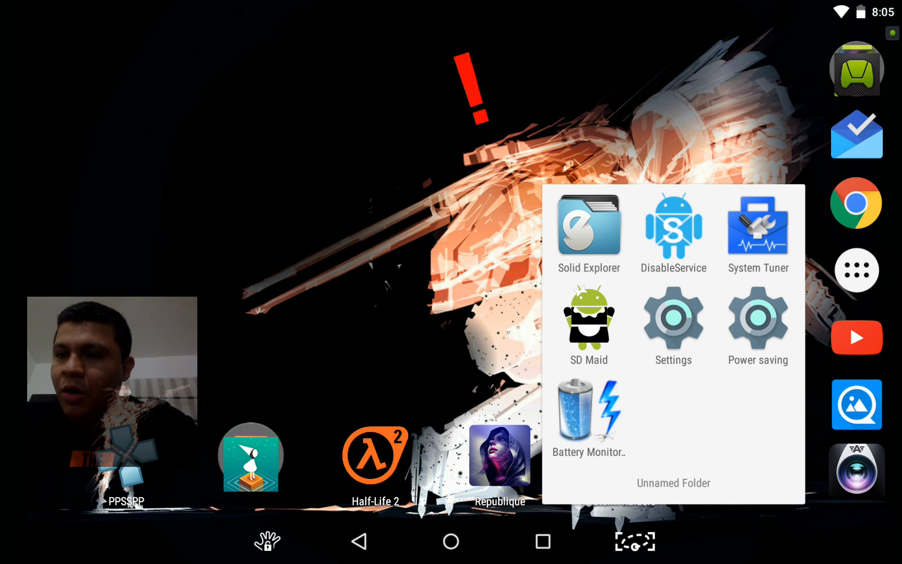
{"action": "left_click", "coordinate": [588, 318]}
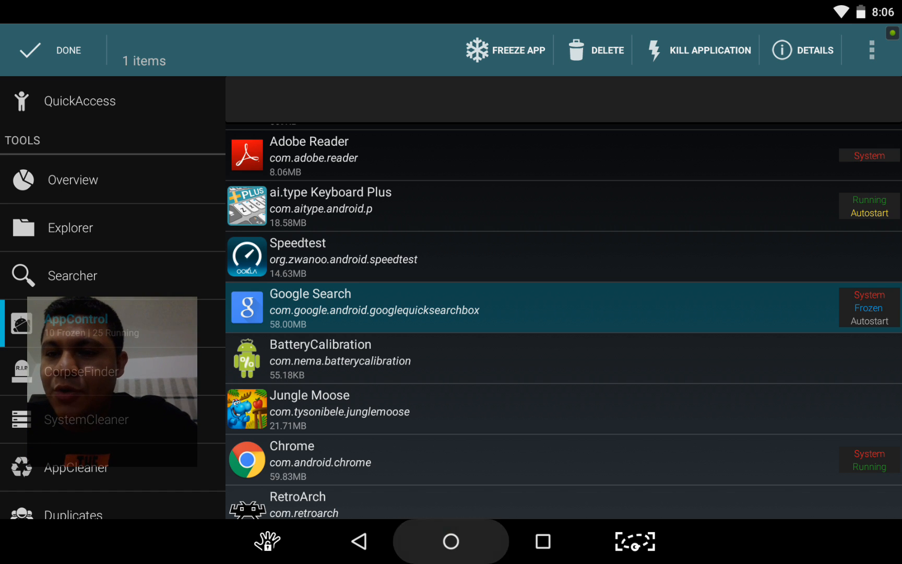
{"action": "left_click", "coordinate": [450, 542]}
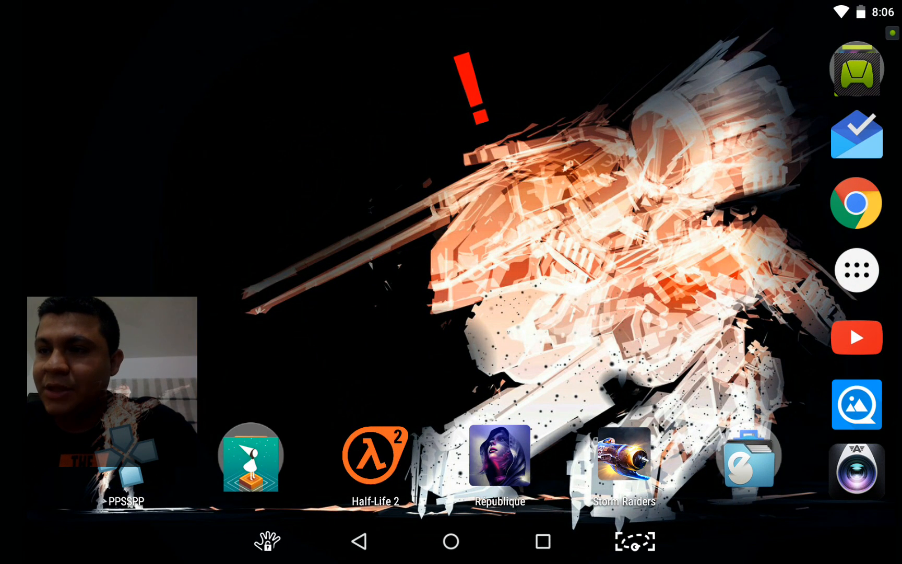
Dismiss the SD Maid card from Recents, leaving the bare home screen
{"action": "left_click", "coordinate": [857, 269]}
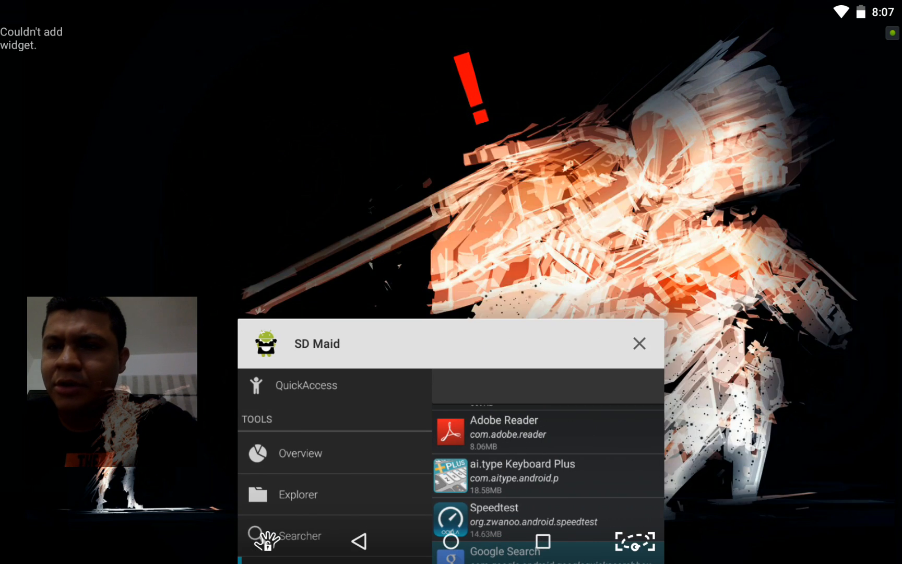
{"action": "left_click", "coordinate": [639, 342]}
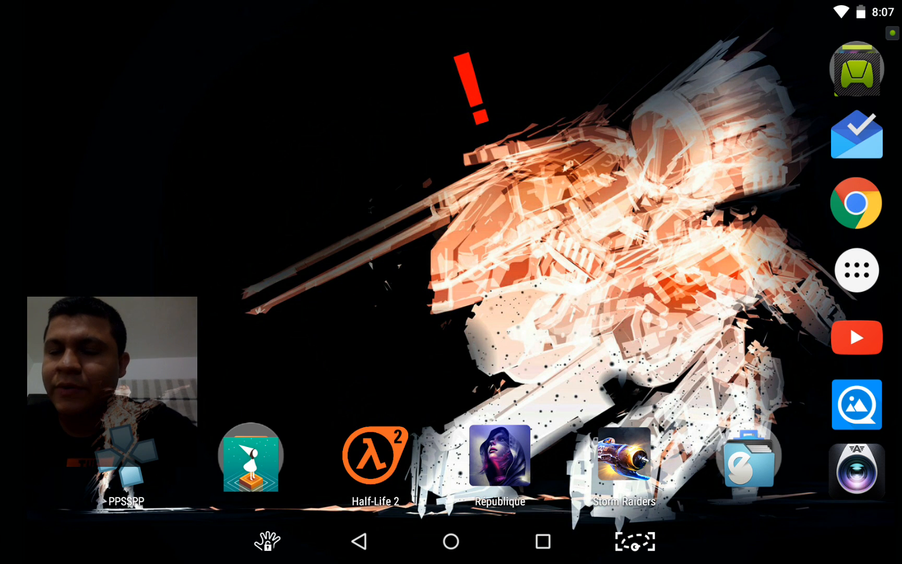